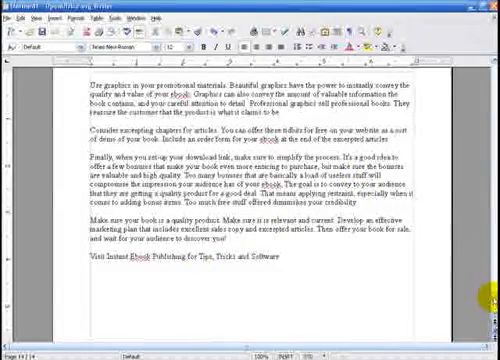
# - Scroll down through the ebook to the chapter pages beside the styles list
pyautogui.scroll(-3)
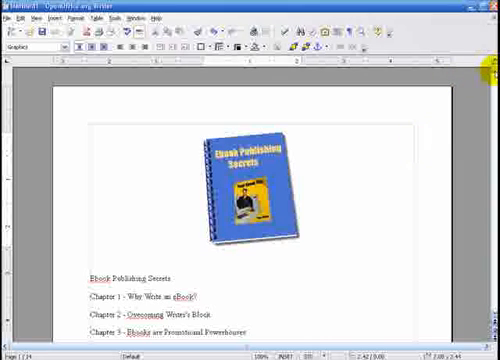
pyautogui.scroll(-3)
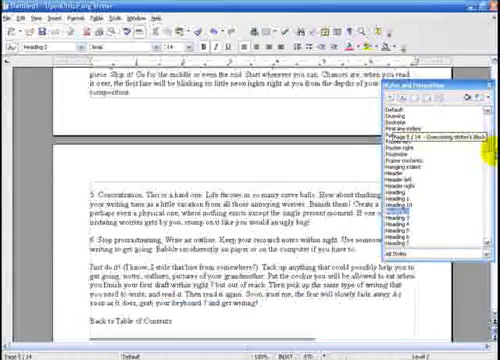
pyautogui.scroll(-3)
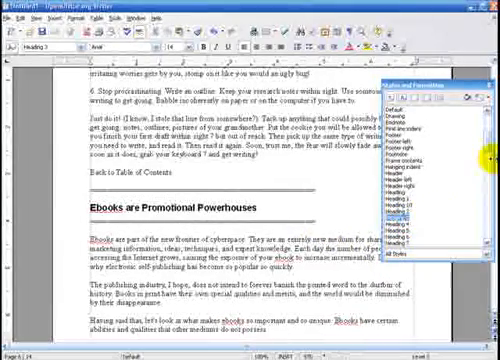
# - Scroll through the chapters down to the 'Steps to Publishing Success' title
pyautogui.scroll(-3)
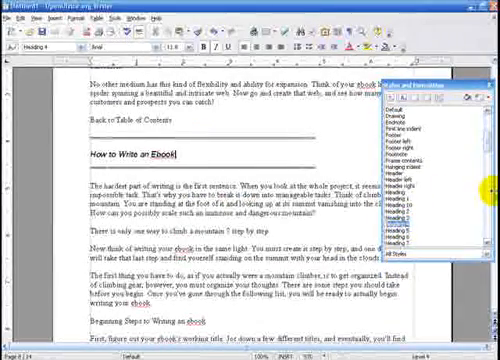
pyautogui.scroll(-3)
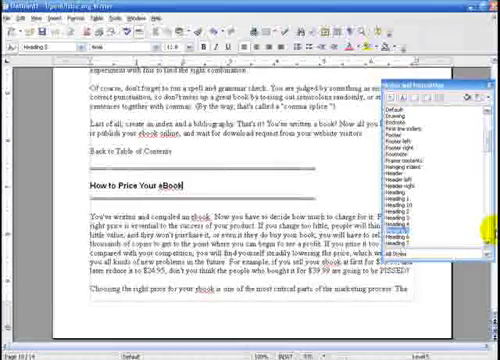
pyautogui.scroll(-3)
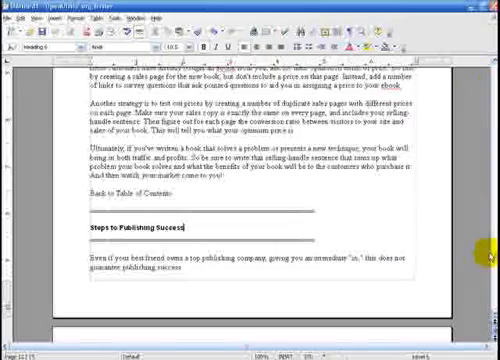
# - Point a contents entry's hyperlink inside the document and browse its target headings
pyautogui.scroll(-3)
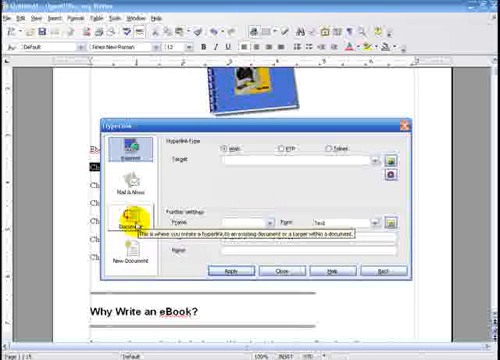
pyautogui.click(135, 215)
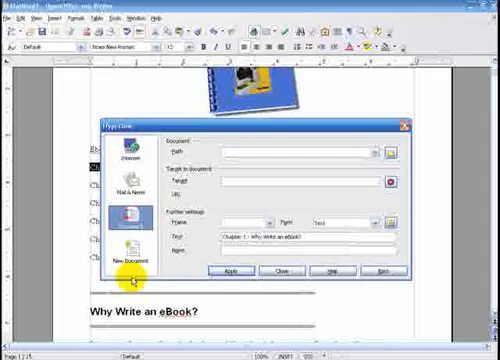
pyautogui.moveTo(388, 182)
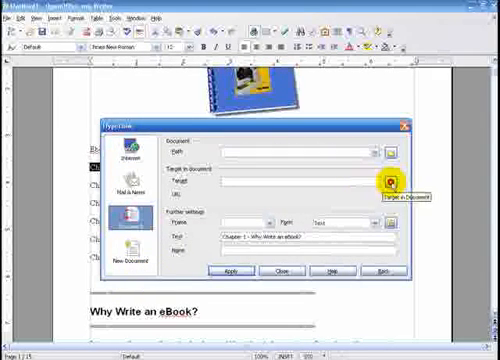
pyautogui.click(390, 185)
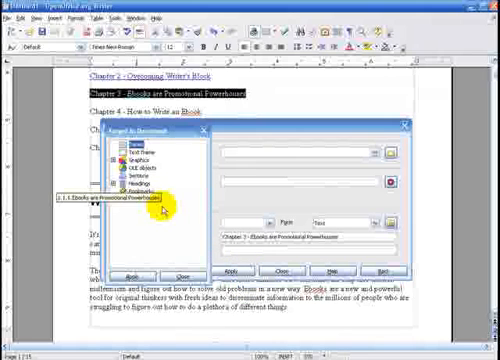
# - Link contents entries to headings: Ebooks are Promotional Powerhouses, How to Write an Ebook, How to Price, Publishing Success
pyautogui.click(115, 187)
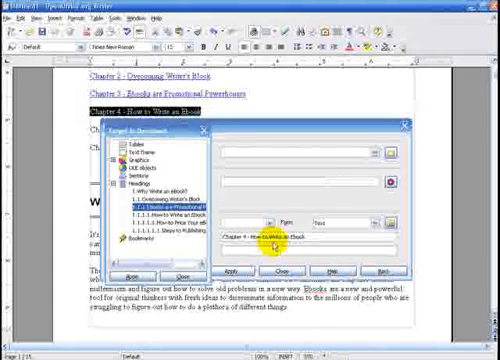
pyautogui.click(150, 212)
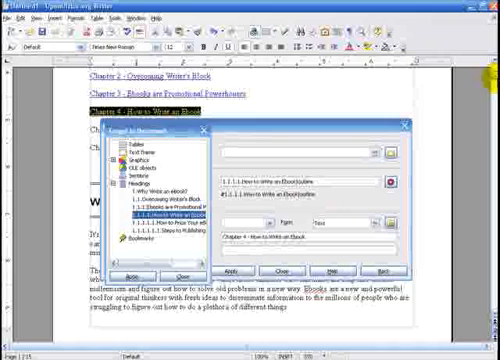
pyautogui.scroll(-3)
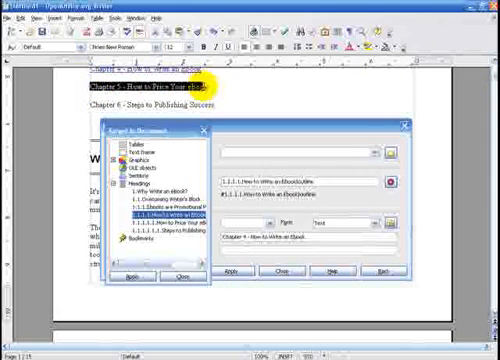
pyautogui.click(170, 216)
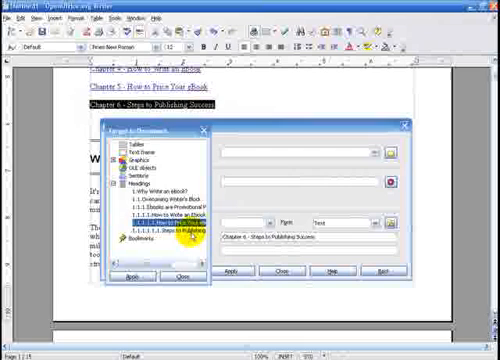
pyautogui.click(175, 223)
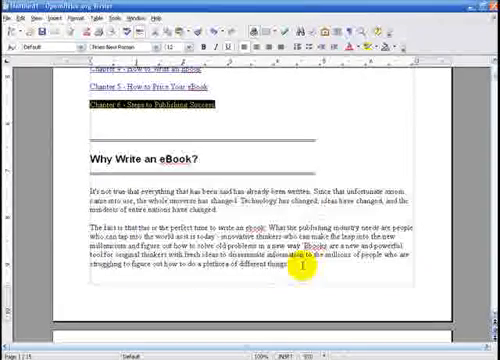
# - Scroll to the last page with the 'Visit Instant Ebook Publishing' link
pyautogui.scroll(-3)
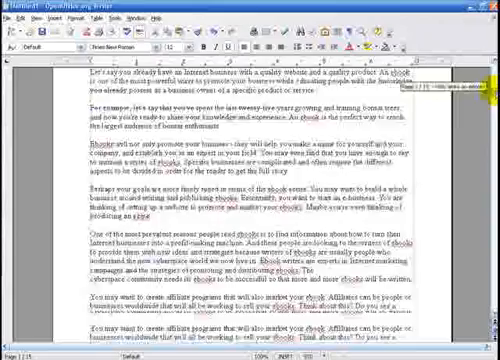
pyautogui.scroll(-3)
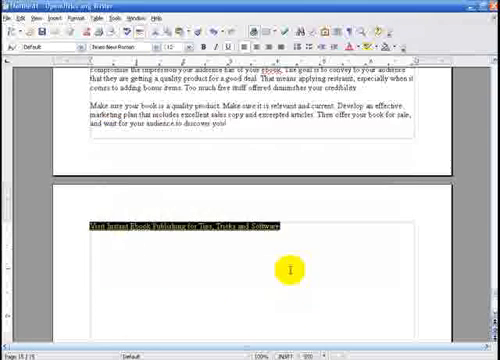
pyautogui.moveTo(200, 224)
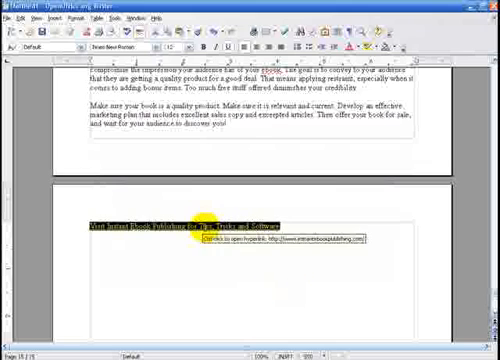
# - Set the 'Visit Instant Ebook Publishing' link text to 18 points
pyautogui.rightClick(230, 230)
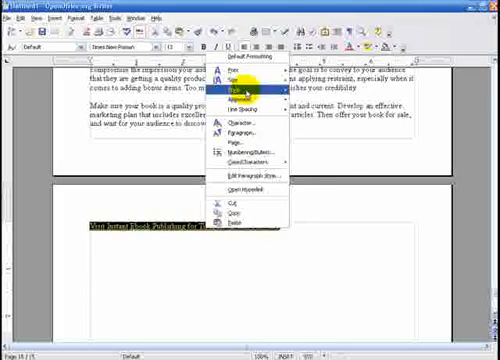
pyautogui.click(230, 88)
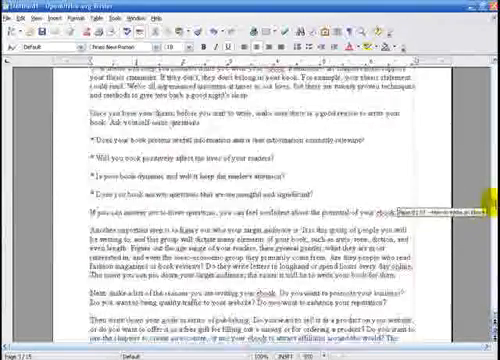
pyautogui.scroll(-3)
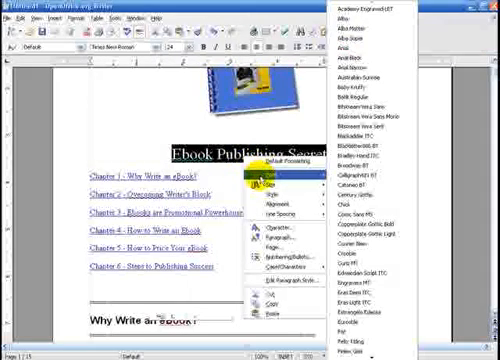
# - Switch the 'Ebook Publishing Secrets' title to a new typeface from the font list
pyautogui.click(290, 185)
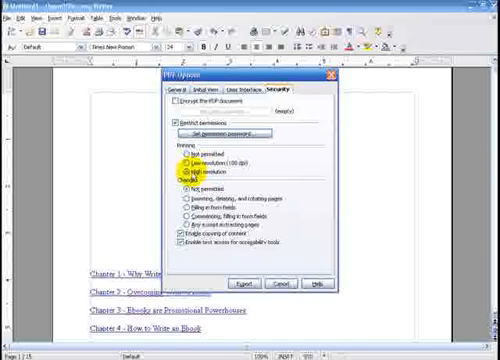
# - Set the printing quality allowed under the PDF's restricted permissions
pyautogui.click(182, 161)
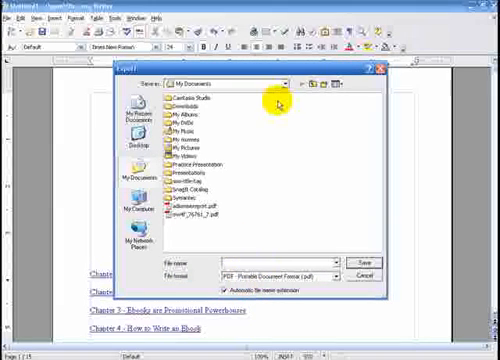
# - Save the PDF to the desktop as 'Ebd' and open it from its desktop icon
pyautogui.click(345, 83)
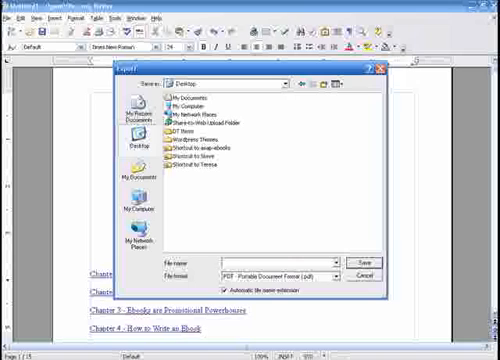
pyautogui.write('Ebd')
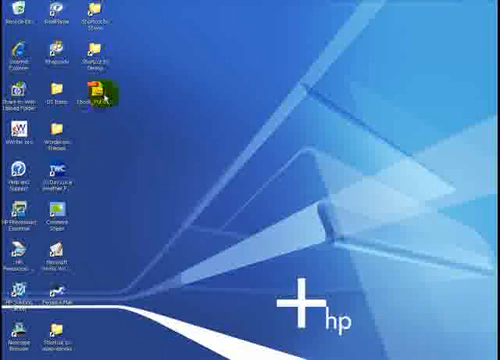
pyautogui.doubleClick(108, 98)
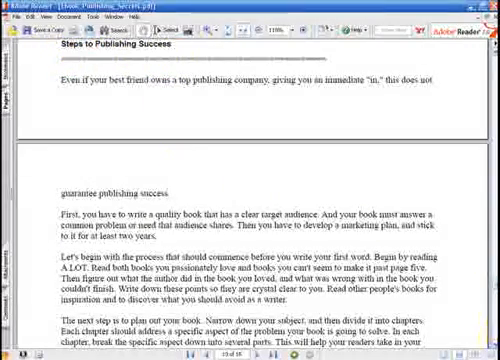
# - Scroll the PDF in Adobe Reader to the final page's website link
pyautogui.scroll(-3)
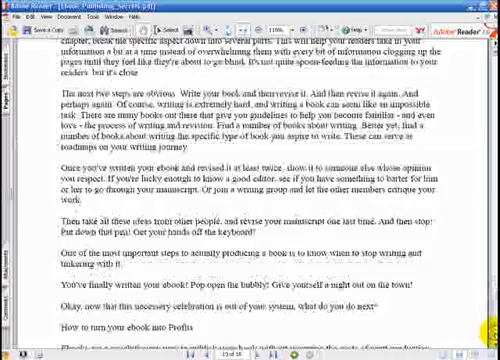
pyautogui.scroll(-3)
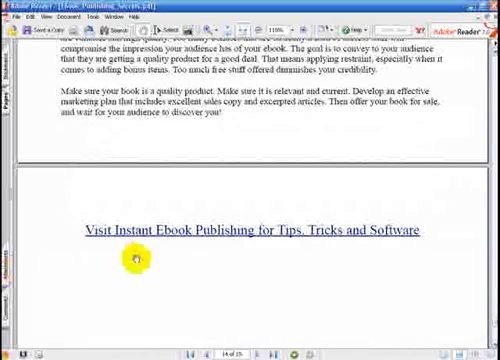